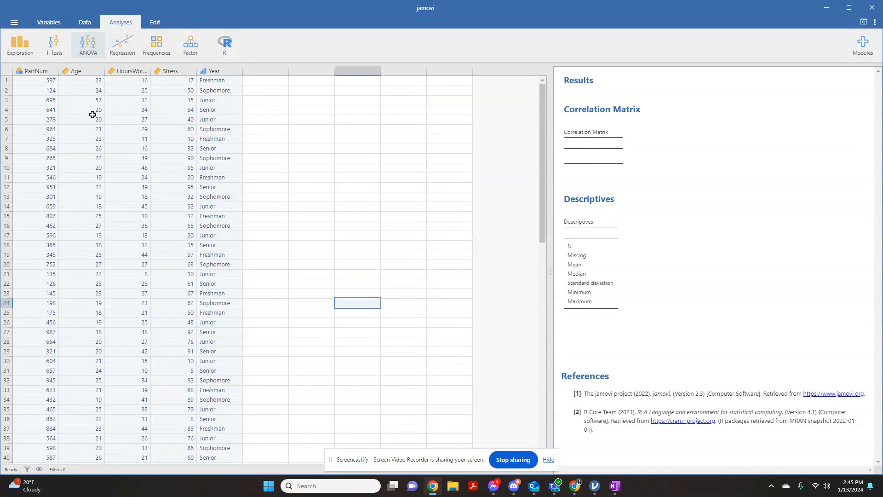
mouse_move(260, 104)
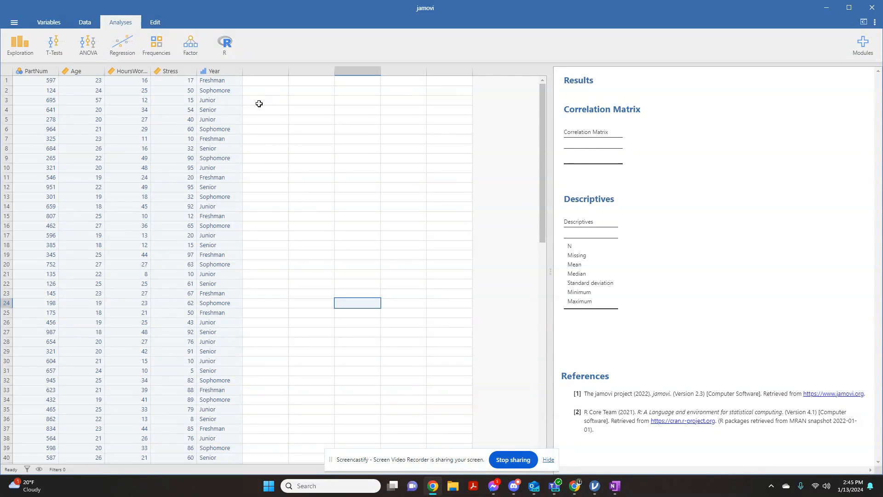
mouse_move(333, 178)
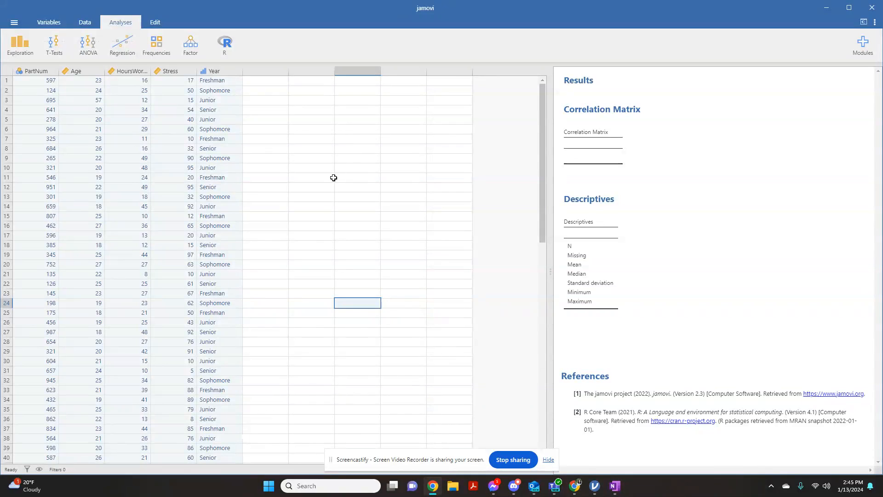
mouse_move(280, 191)
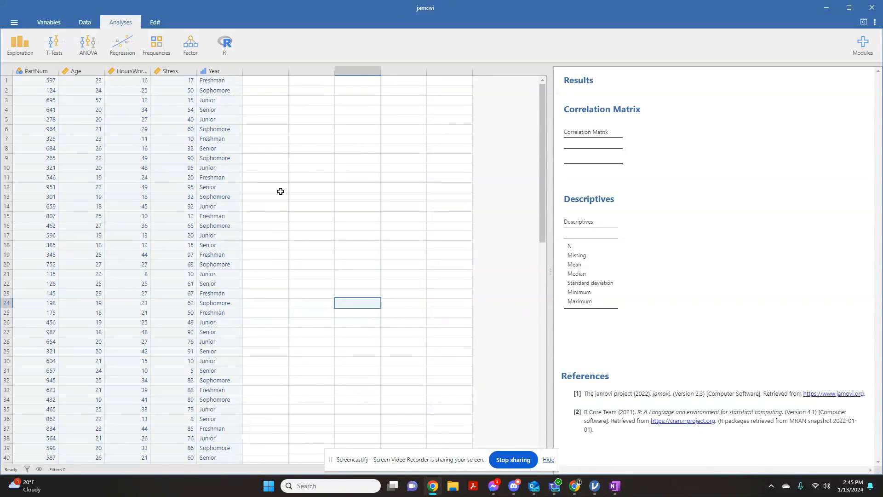
Step: Start a new Descriptives analysis from the Exploration menu after glancing at the Data tools
left_click(265, 187)
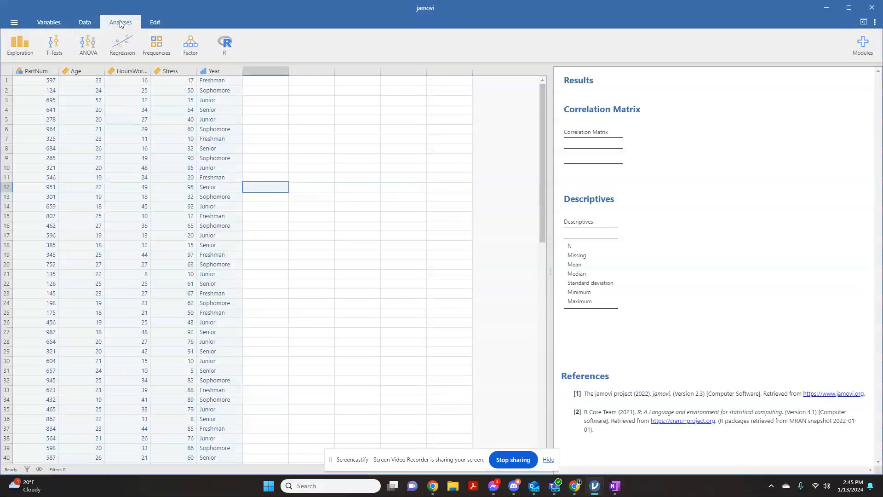
mouse_move(48, 28)
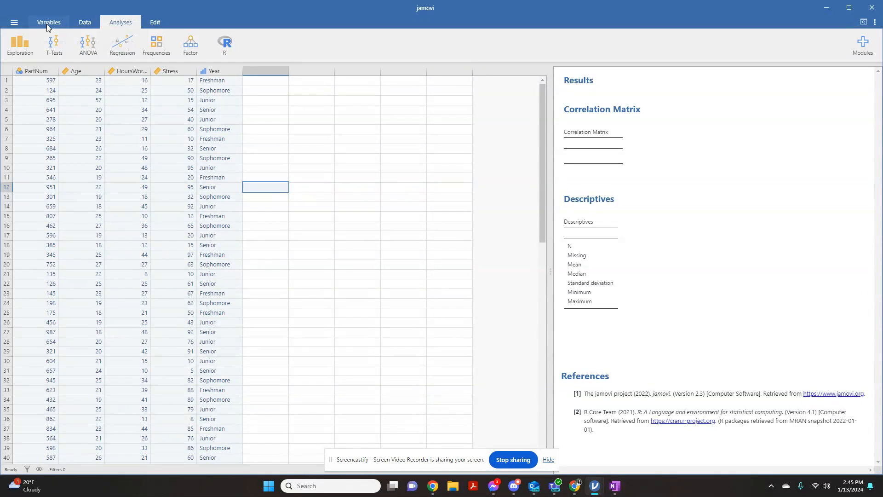
left_click(84, 22)
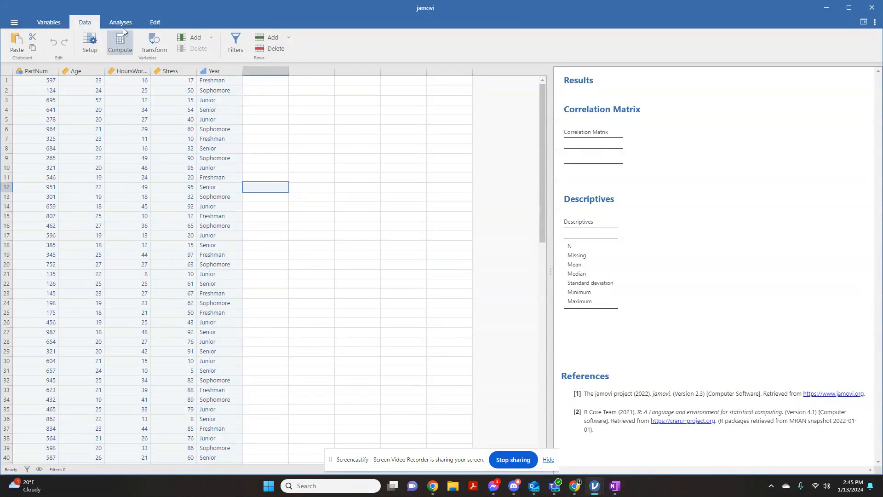
left_click(119, 22)
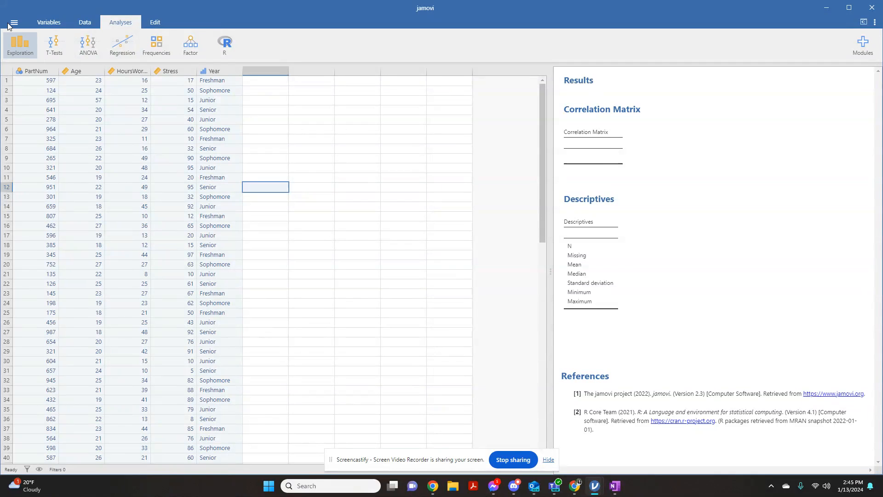
mouse_move(20, 50)
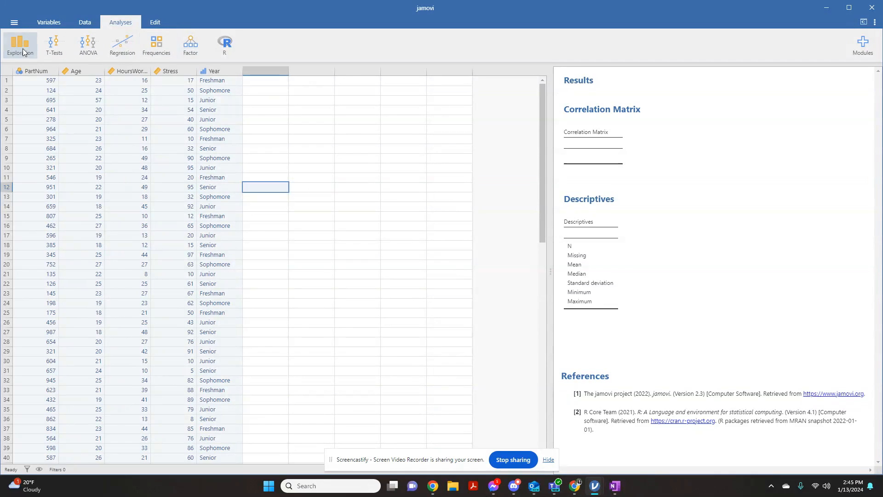
left_click(20, 44)
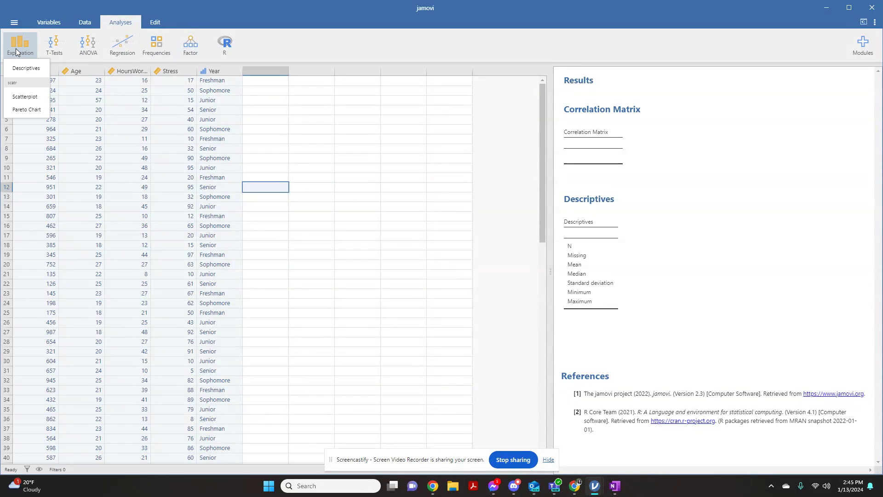
mouse_move(26, 67)
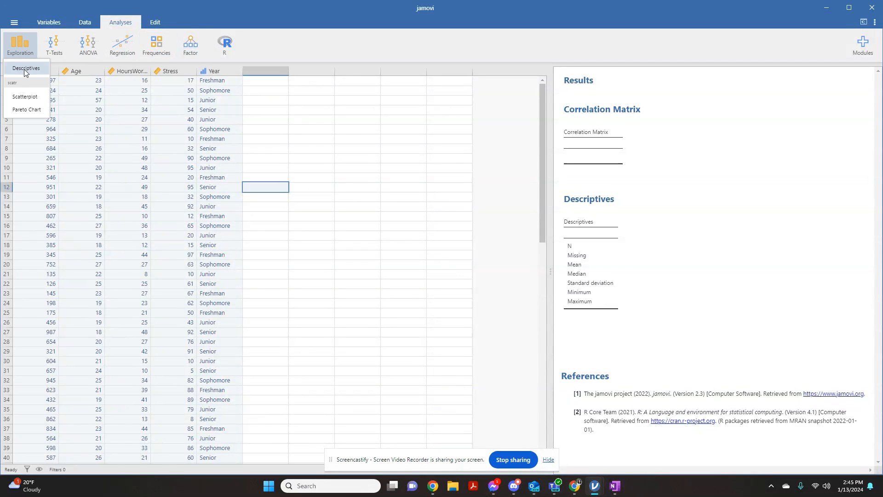
left_click(26, 68)
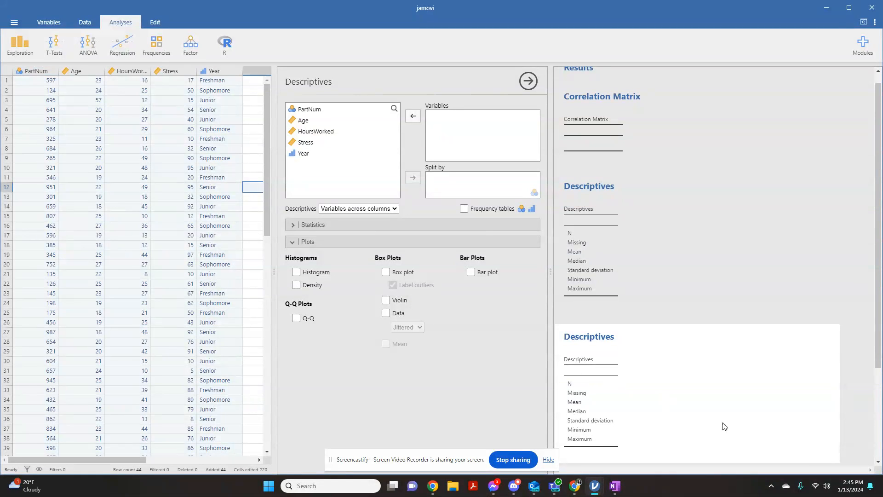
scroll("up", 3)
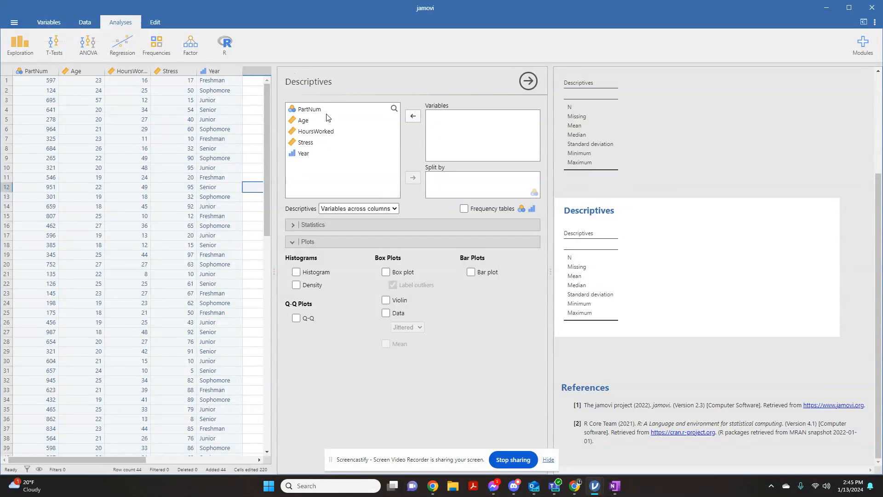
mouse_move(297, 160)
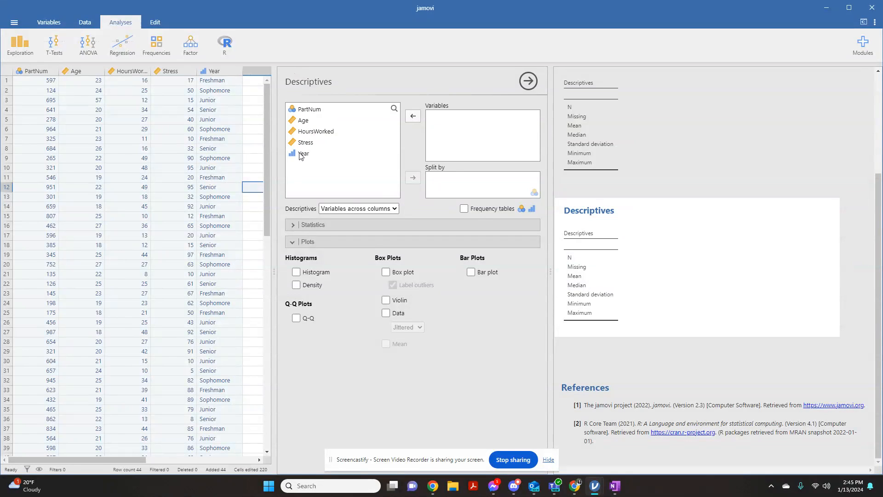
Step: Analyse Age, reporting N 43, mean 22.5, median 21, SD 6.03, range 18–57
left_click(302, 119)
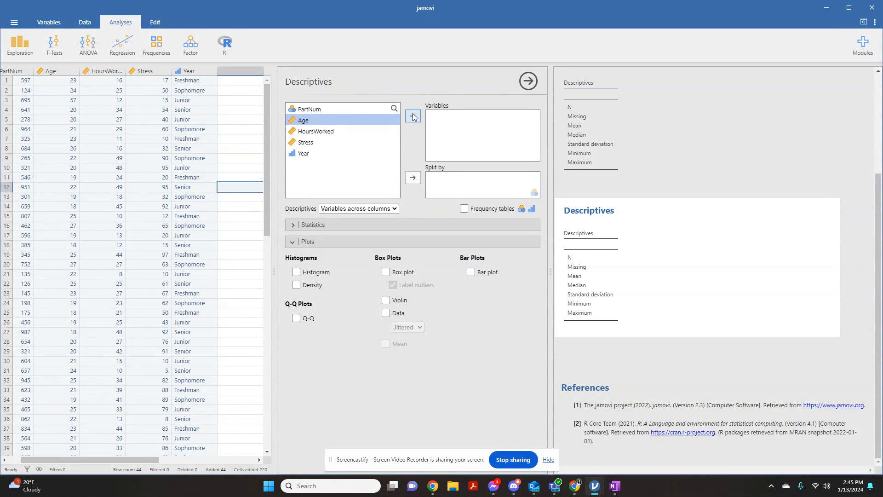
left_click(413, 115)
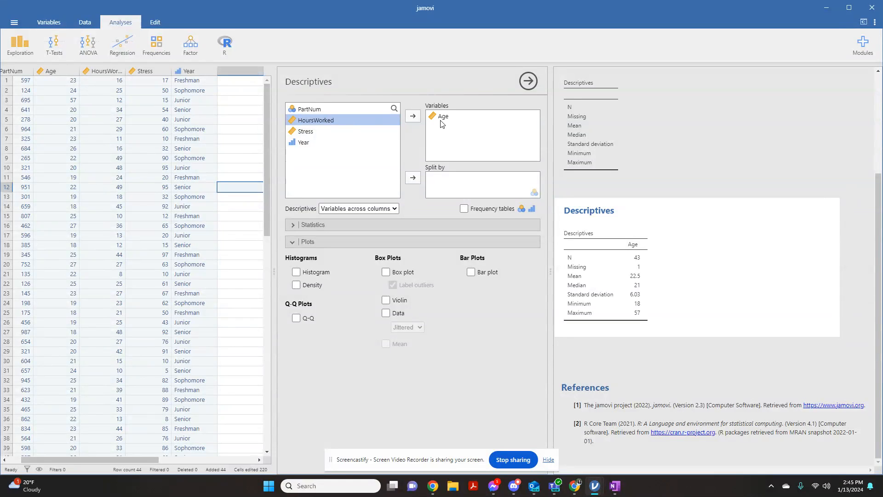
mouse_move(339, 87)
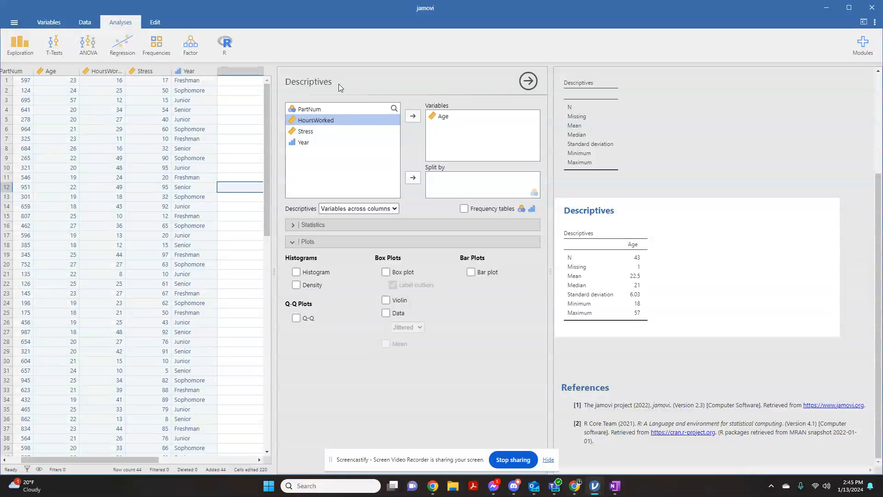
mouse_move(608, 305)
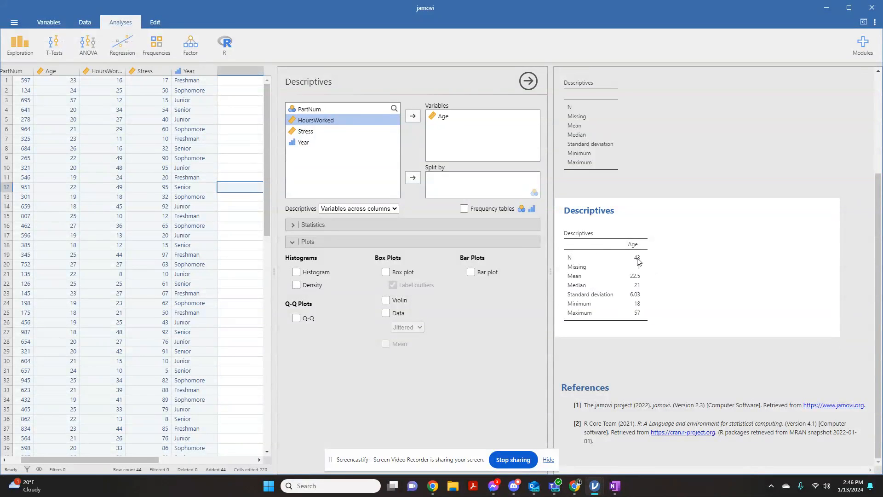
mouse_move(641, 282)
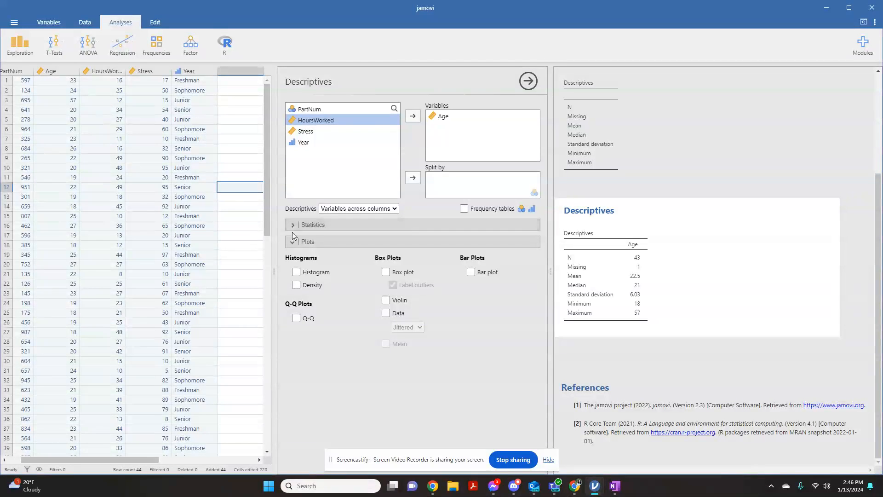
Step: Expand the Statistics options and briefly include Mode (19.0) before removing it again
left_click(292, 224)
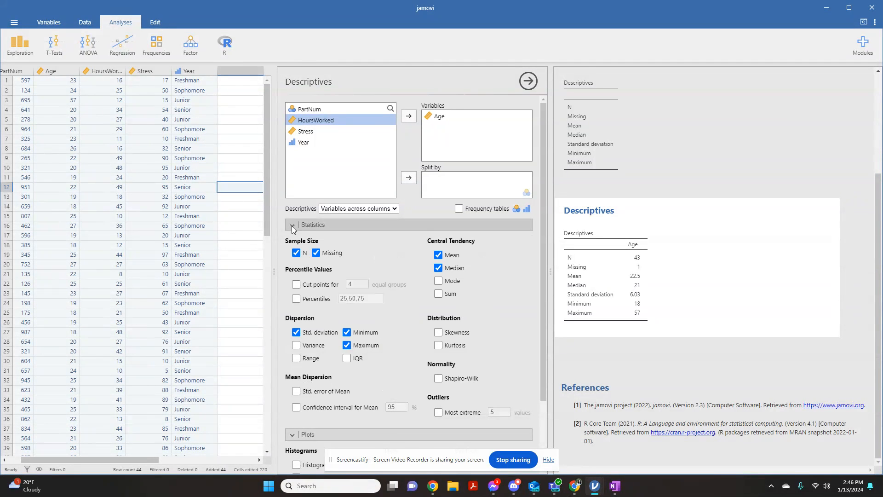
mouse_move(370, 316)
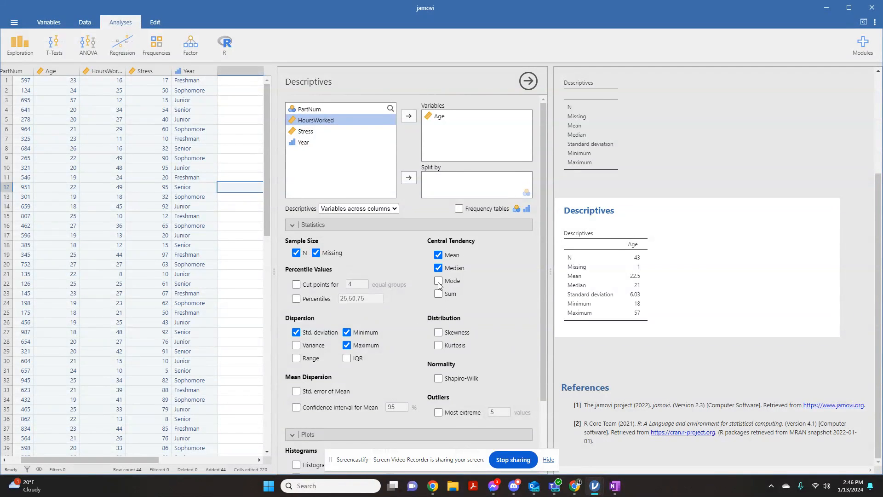
left_click(438, 281)
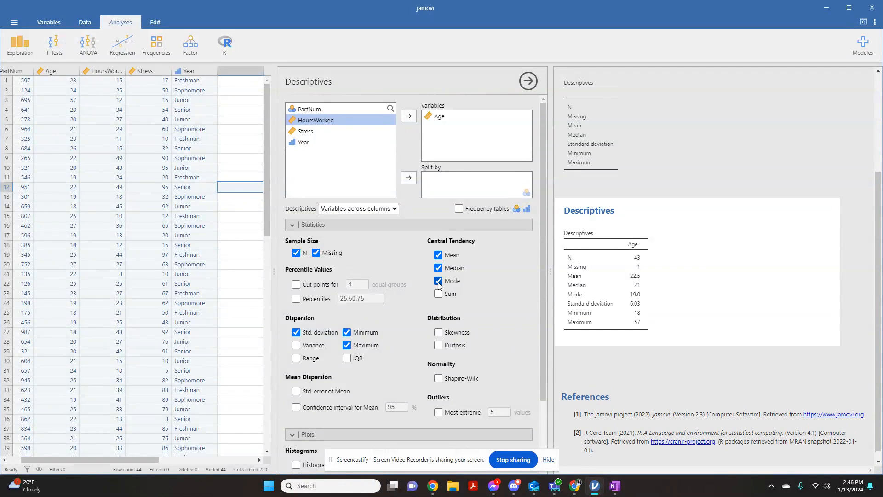
left_click(438, 280)
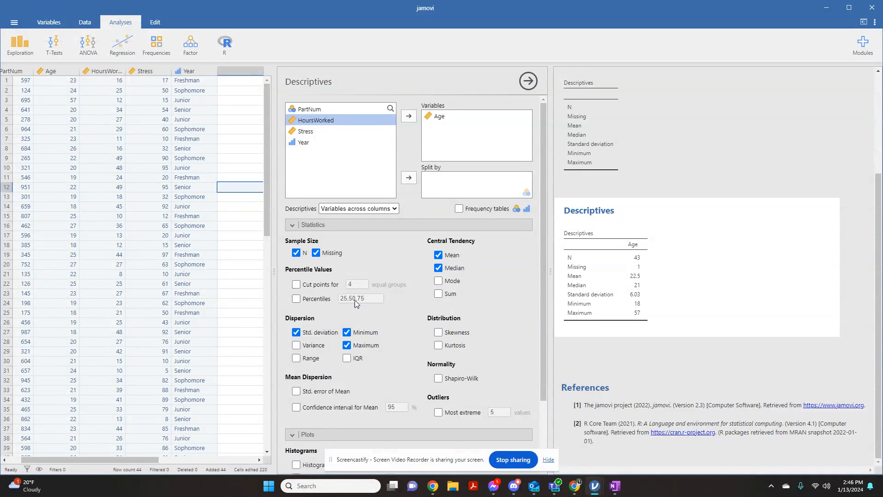
mouse_move(342, 304)
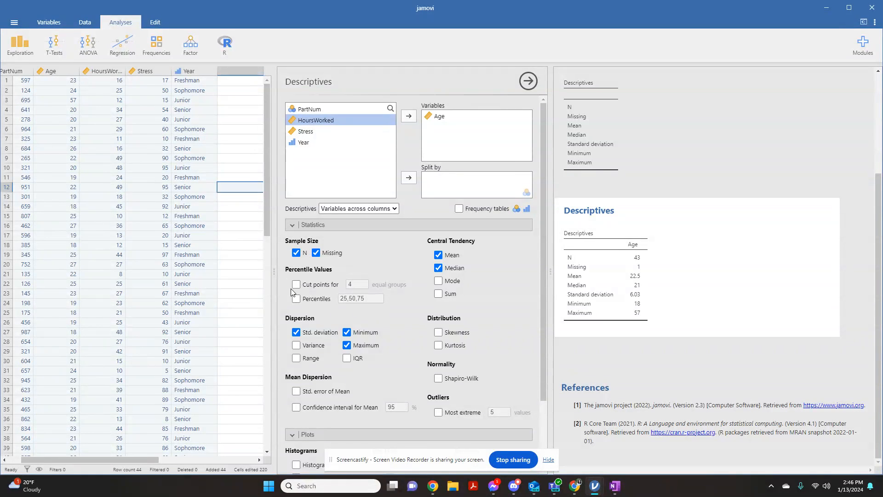
left_click(295, 284)
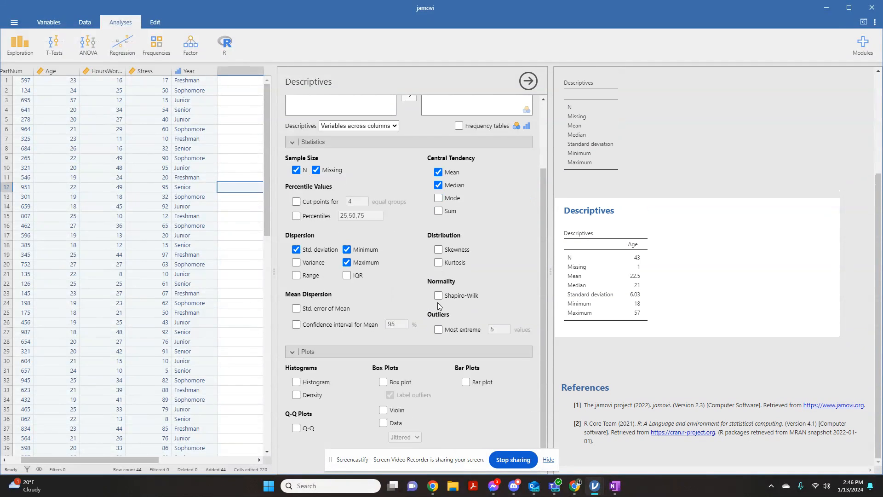
mouse_move(612, 309)
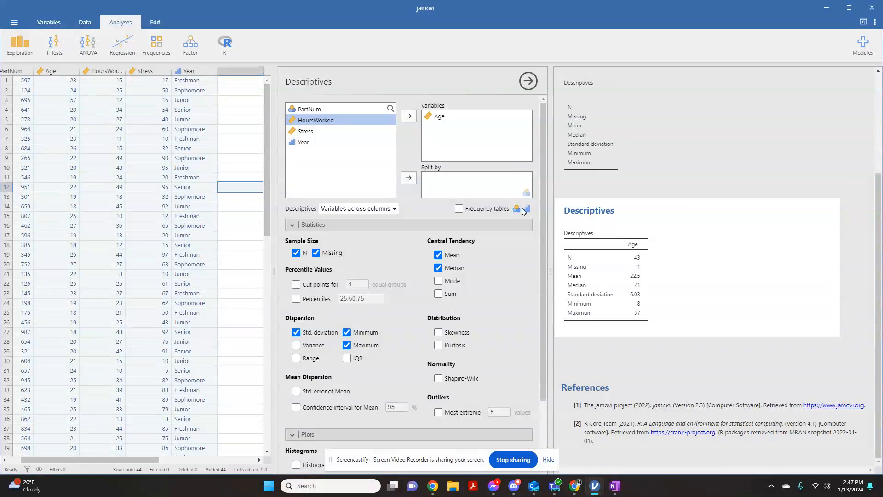
mouse_move(536, 219)
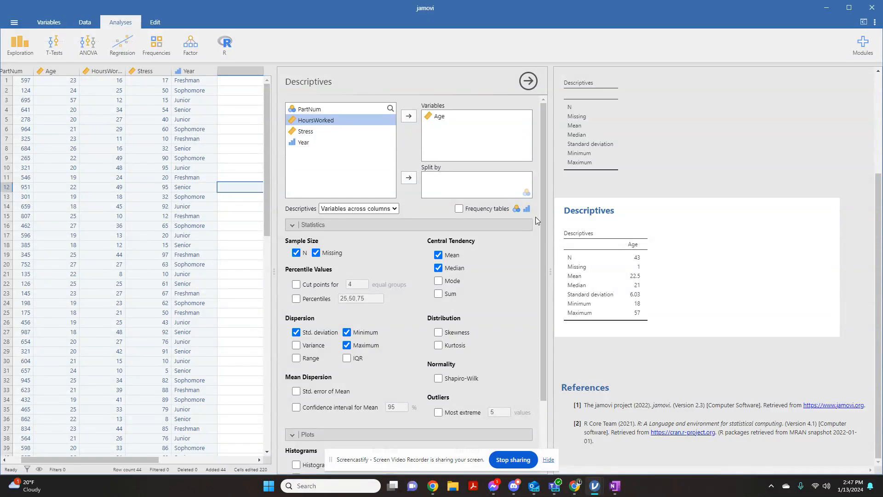
mouse_move(450, 130)
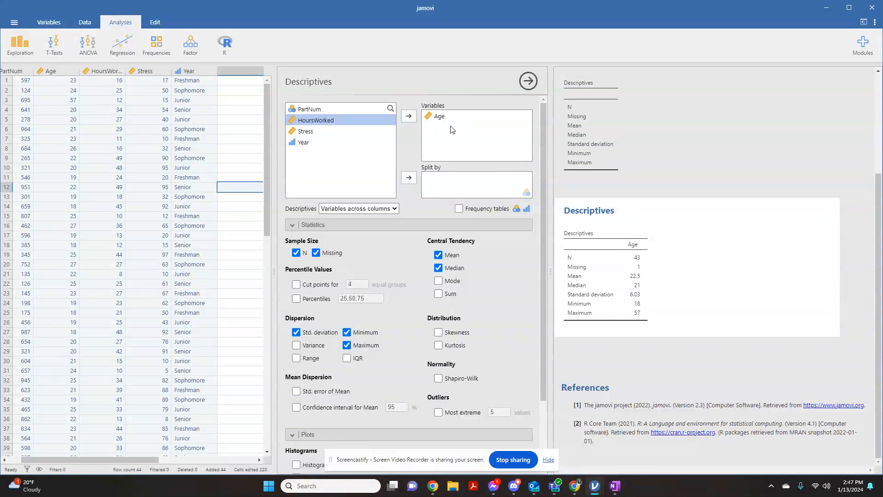
Step: Replace Age with Year and add a frequency table of counts and percentages for Freshman–Senior
left_click(408, 116)
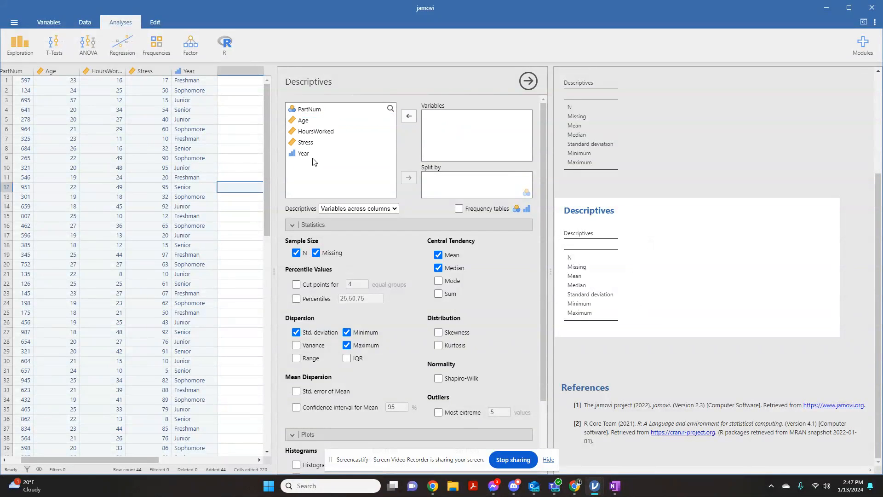
left_click(303, 153)
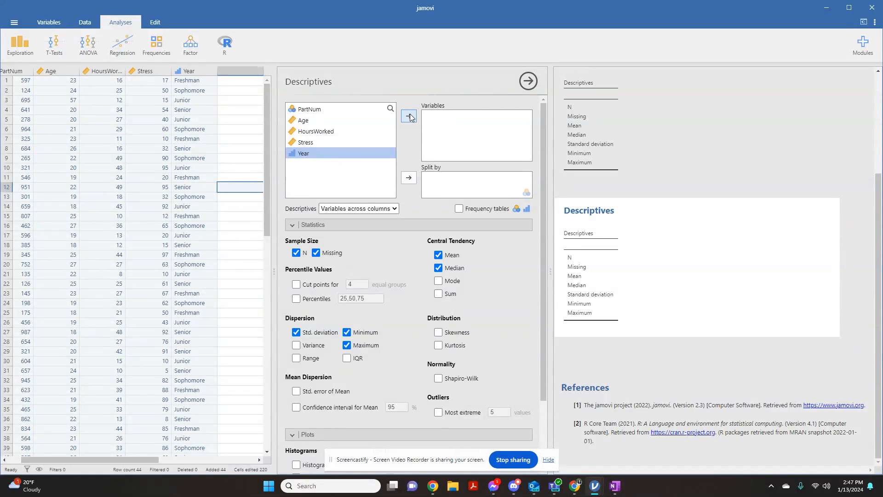
left_click(408, 117)
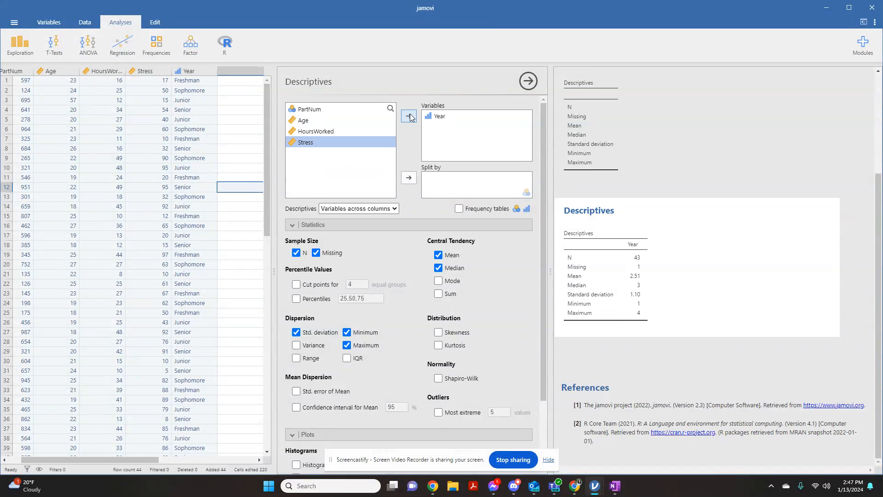
mouse_move(461, 214)
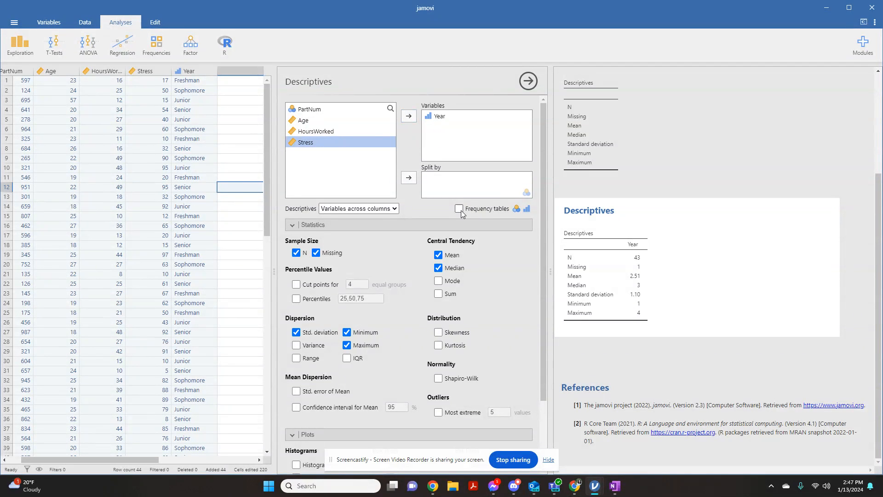
left_click(458, 209)
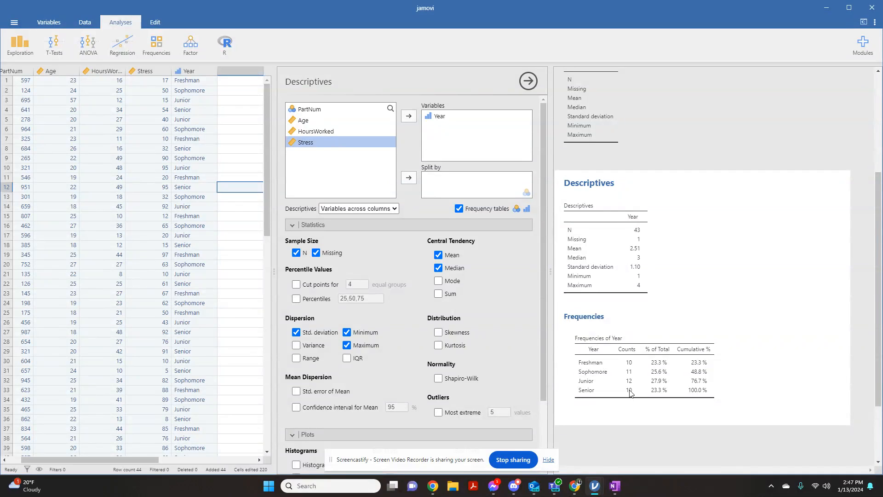
mouse_move(595, 375)
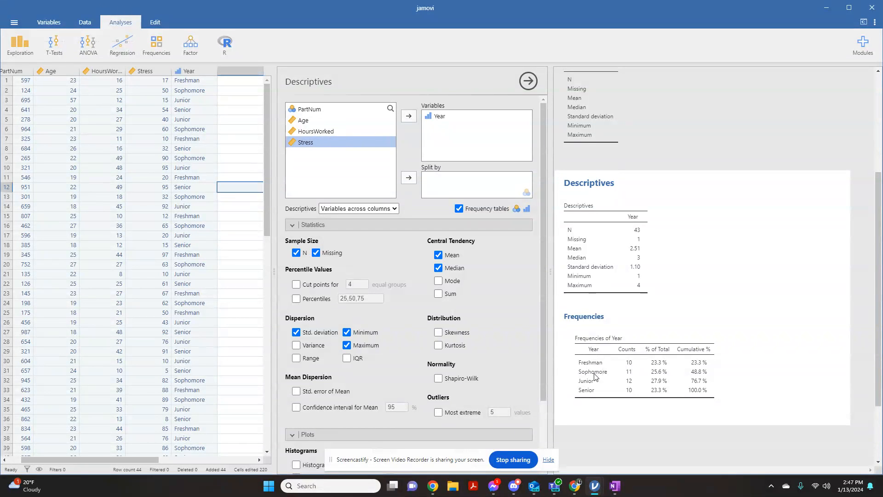
mouse_move(653, 401)
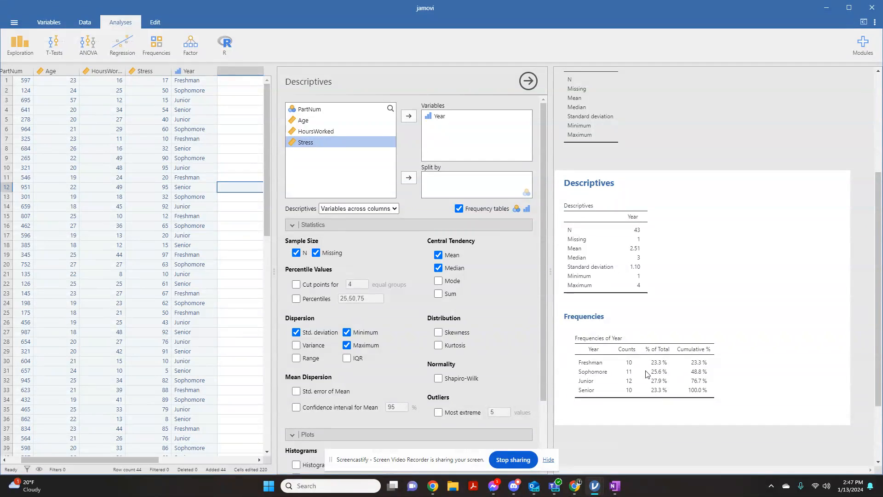
scroll("down", 3)
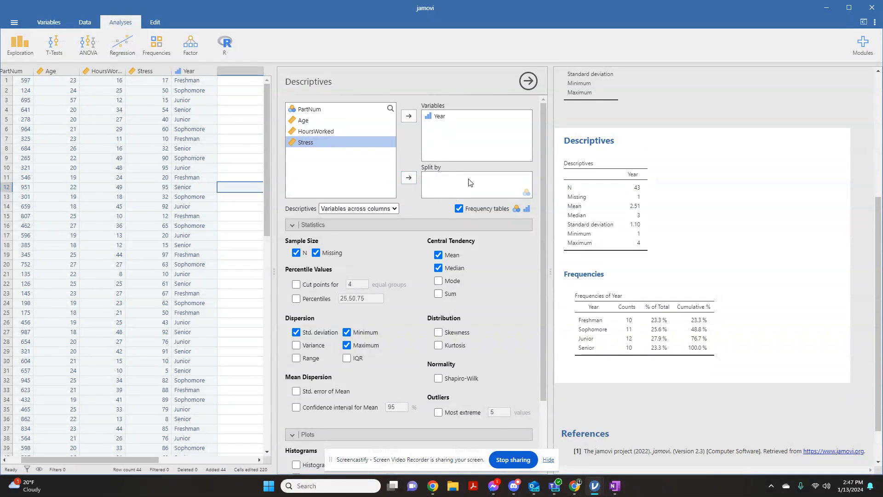
mouse_move(426, 186)
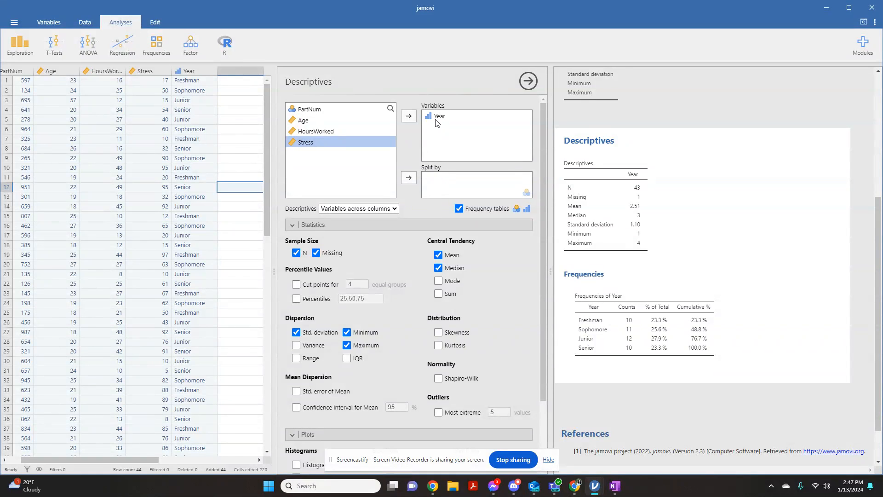
Step: Replace Year with Stress, reporting N 43, mean 53.0, median 60, SD 31.9, range 5–97
left_click(408, 116)
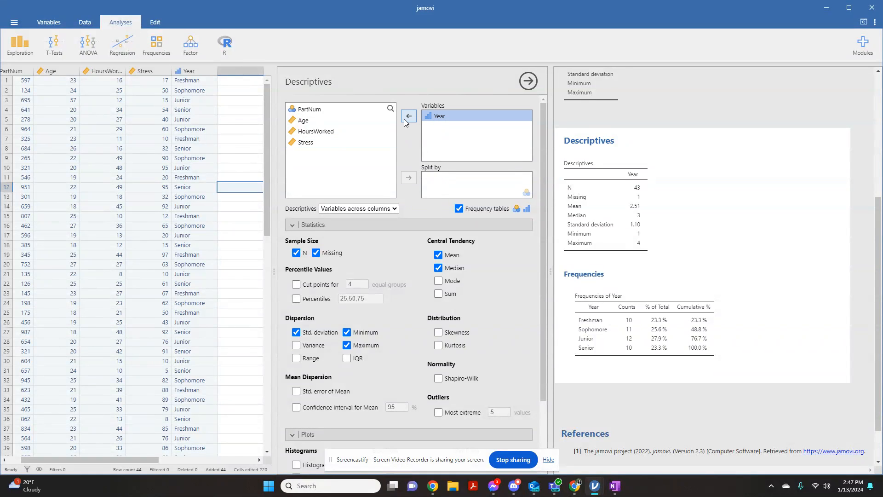
left_click(408, 116)
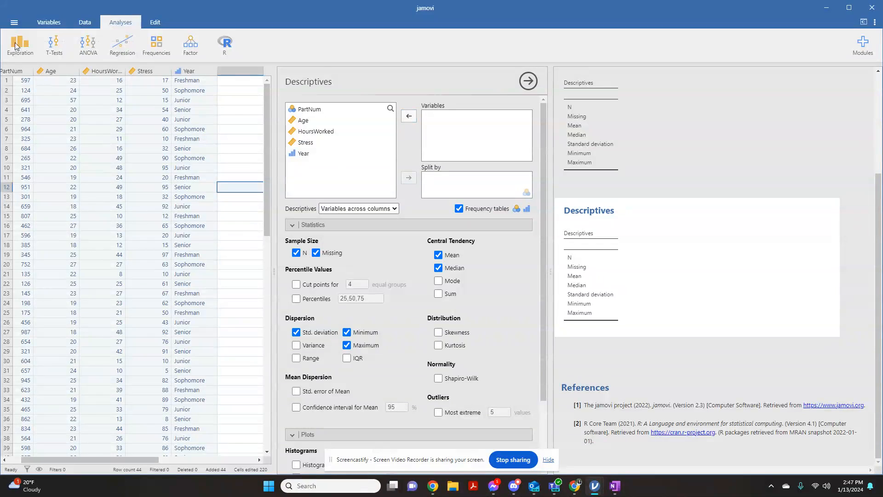
mouse_move(27, 71)
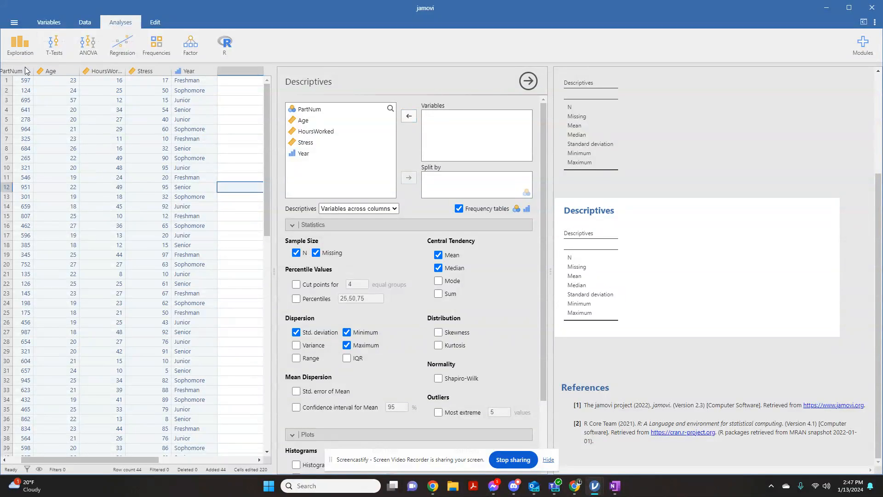
left_click(54, 71)
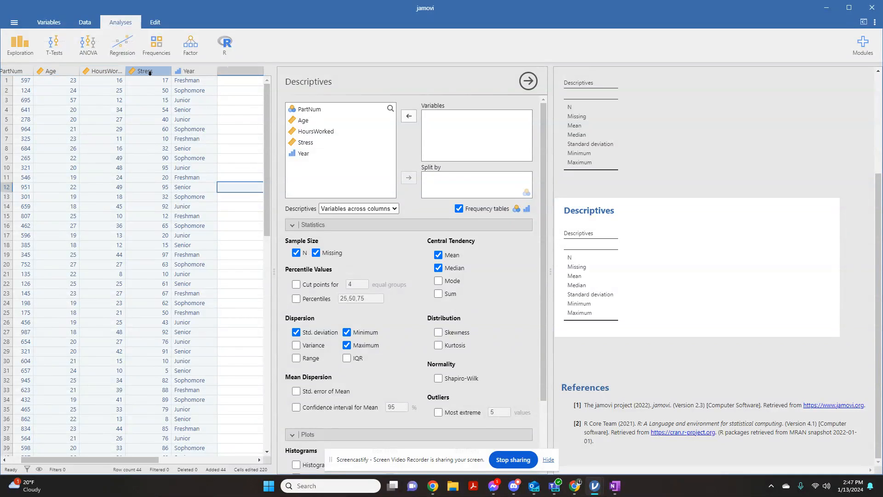
mouse_move(117, 116)
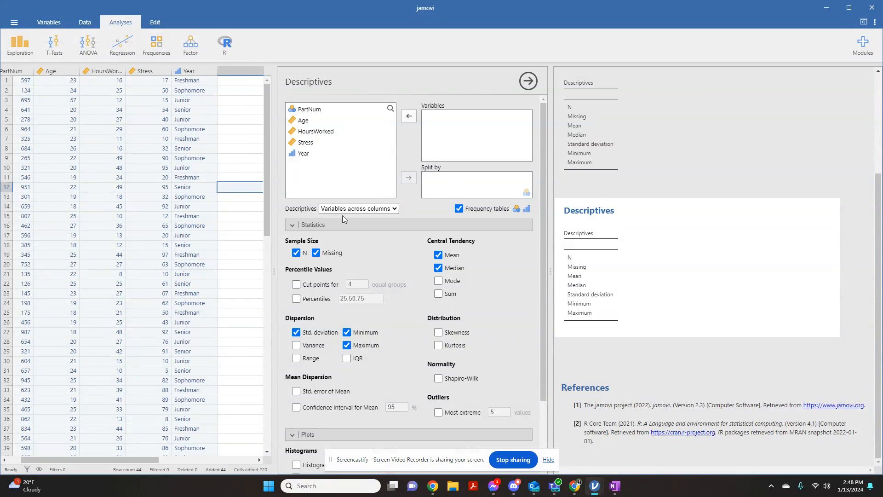
mouse_move(403, 160)
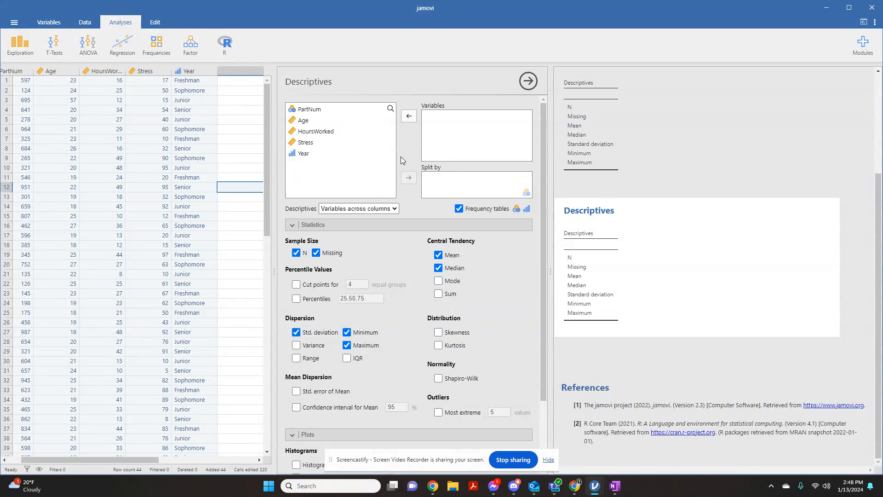
mouse_move(305, 150)
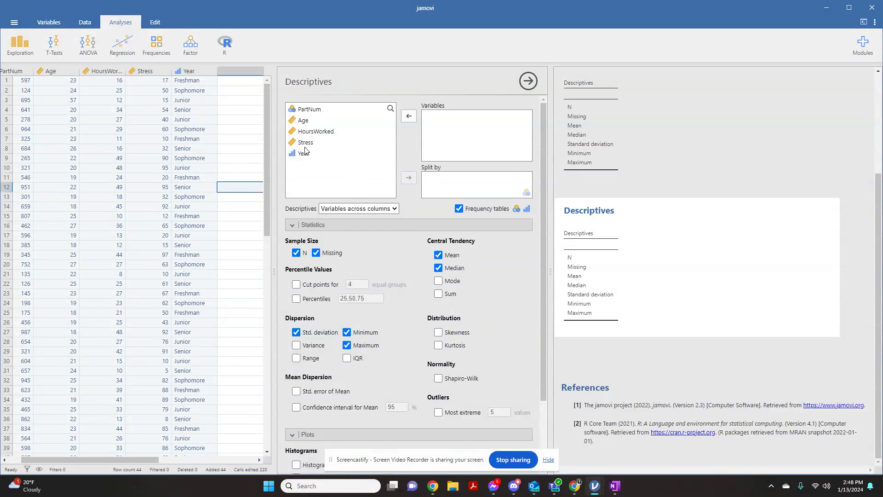
left_click(306, 141)
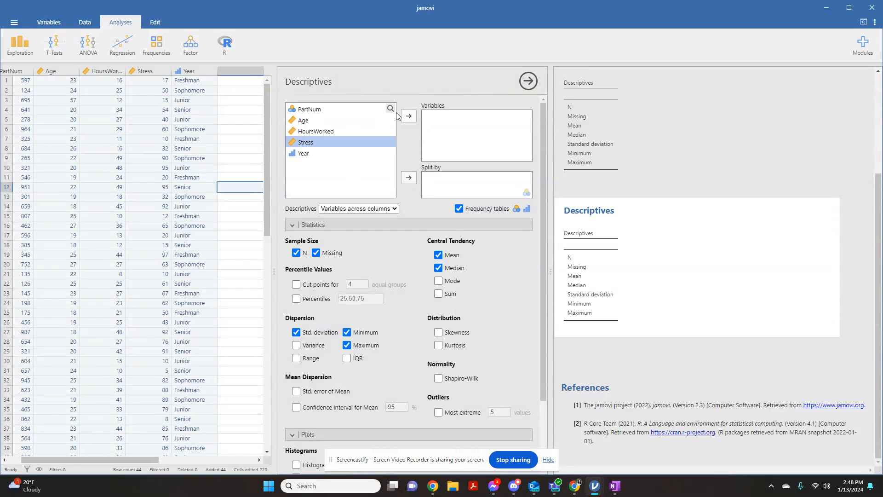
left_click(409, 116)
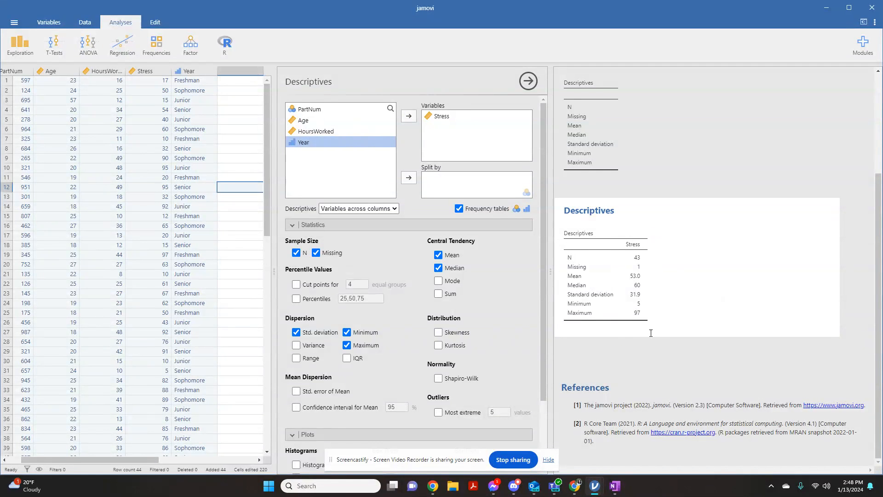
mouse_move(598, 199)
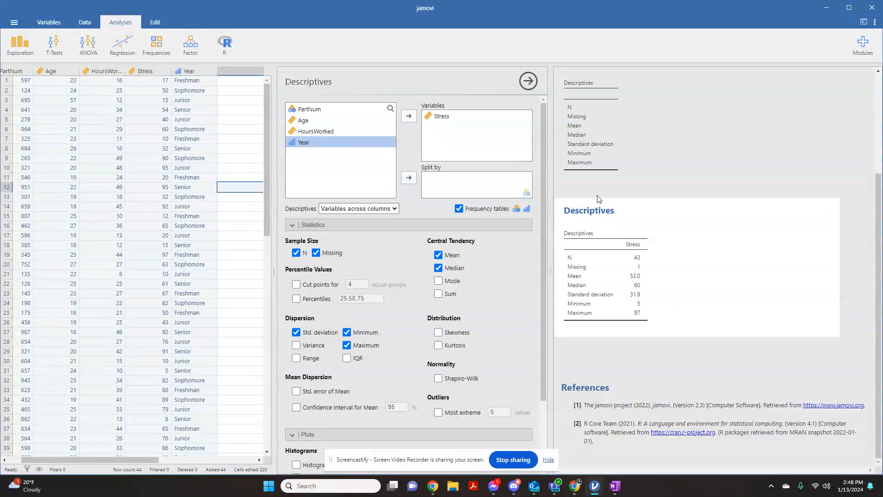
mouse_move(324, 138)
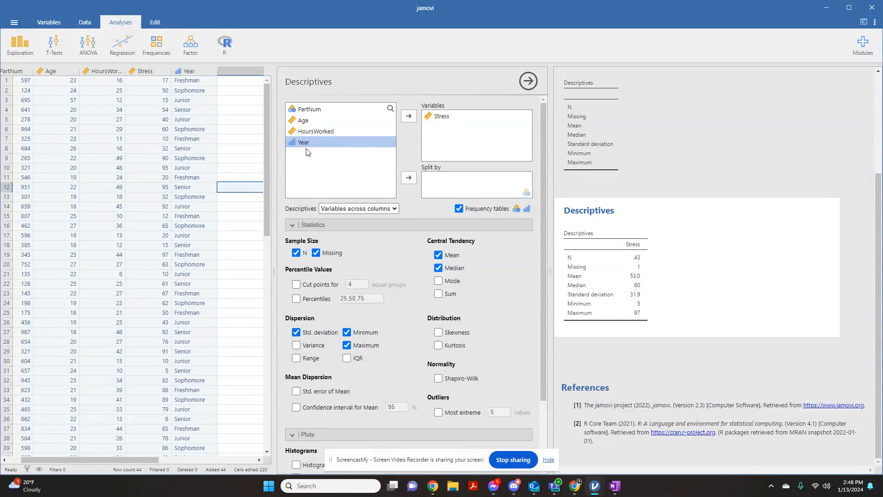
mouse_move(409, 177)
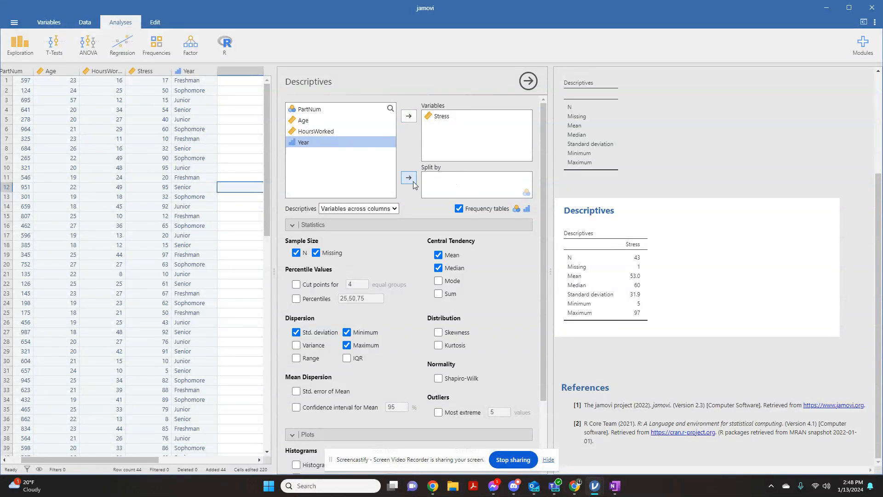
Step: Move Year into Split by so Stress statistics are reported per Freshman, Sophomore, Junior and Senior
left_click(408, 177)
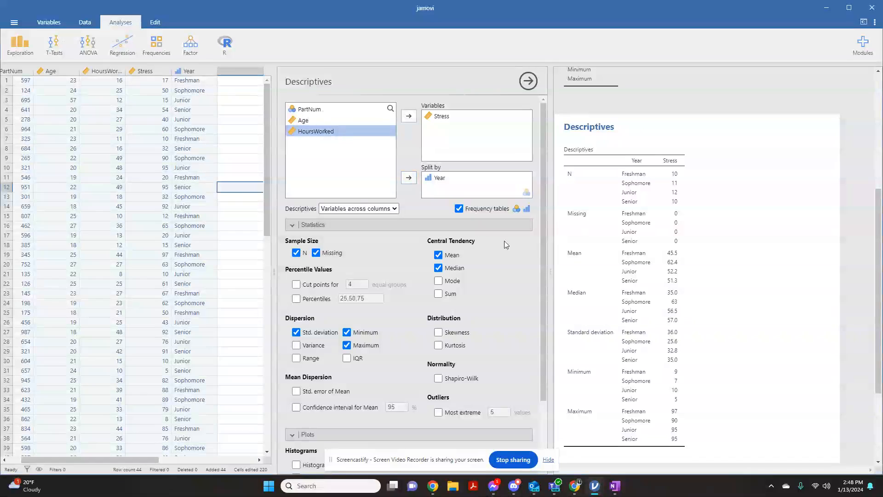
mouse_move(644, 149)
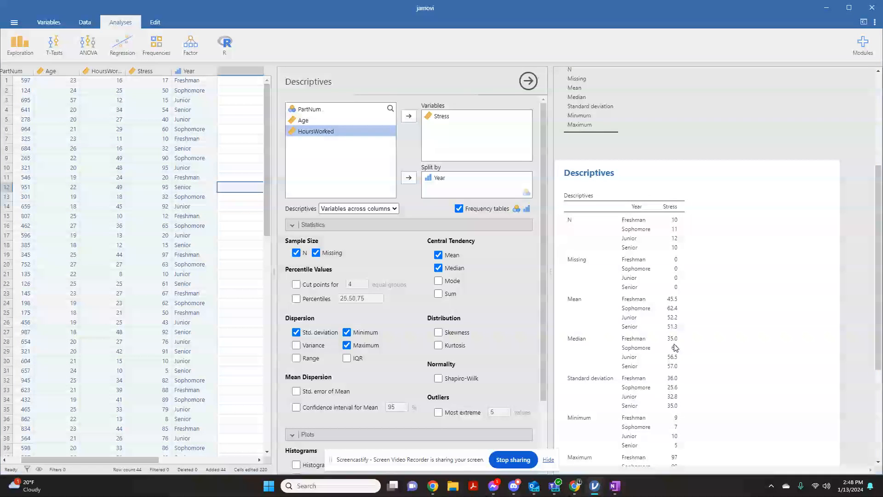
scroll("down", 3)
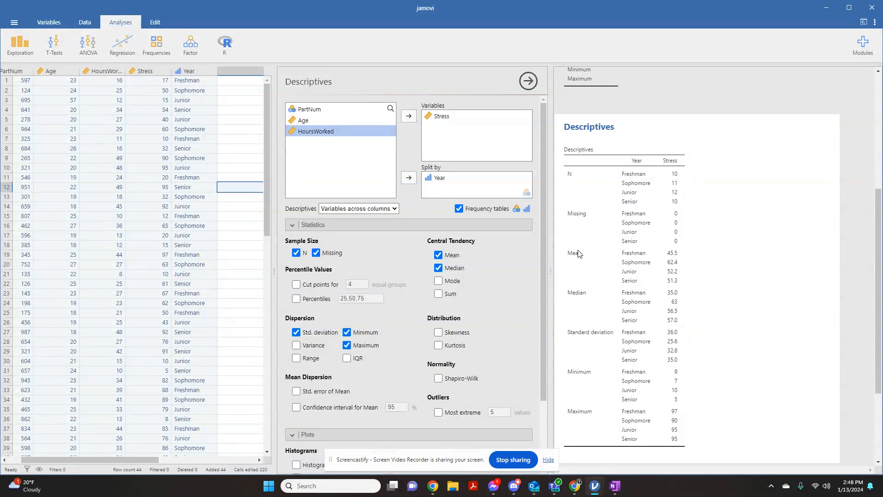
mouse_move(629, 268)
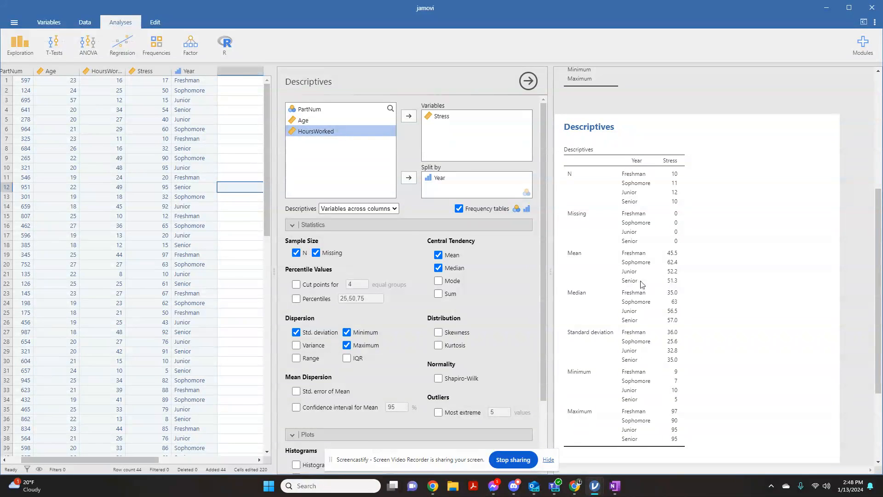
mouse_move(715, 299)
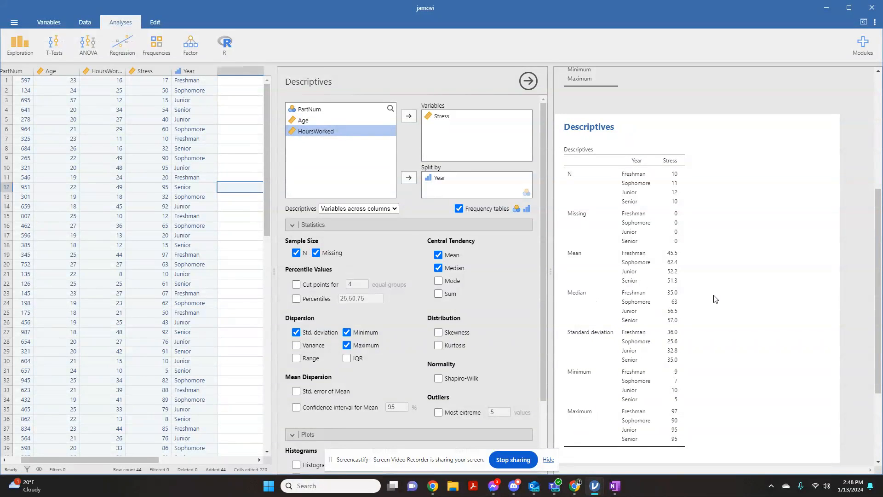
scroll("up", 3)
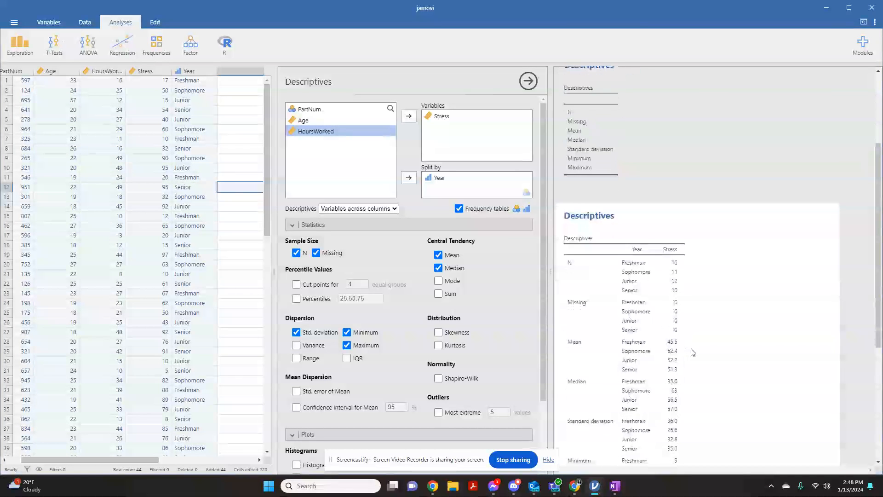
scroll("down", 3)
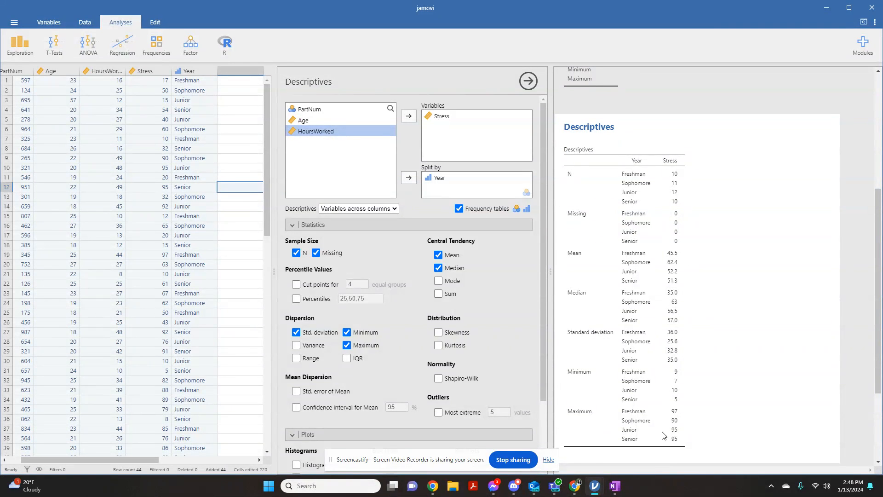
mouse_move(733, 370)
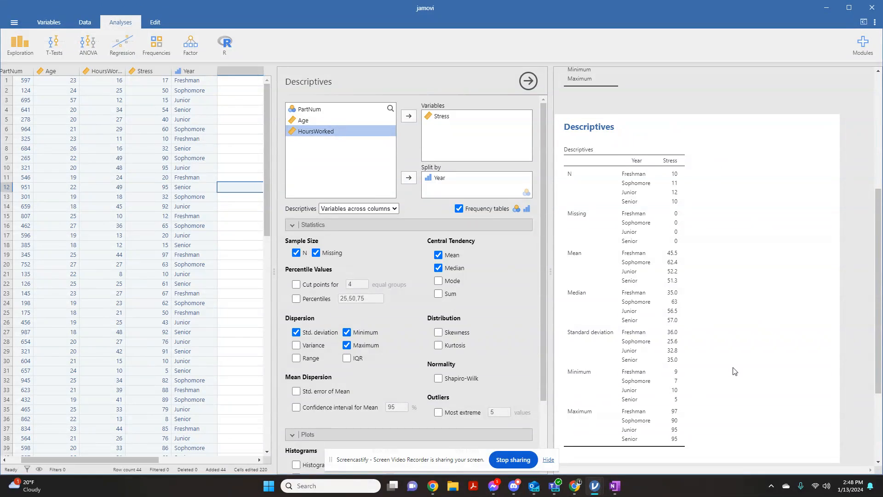
scroll("up", 3)
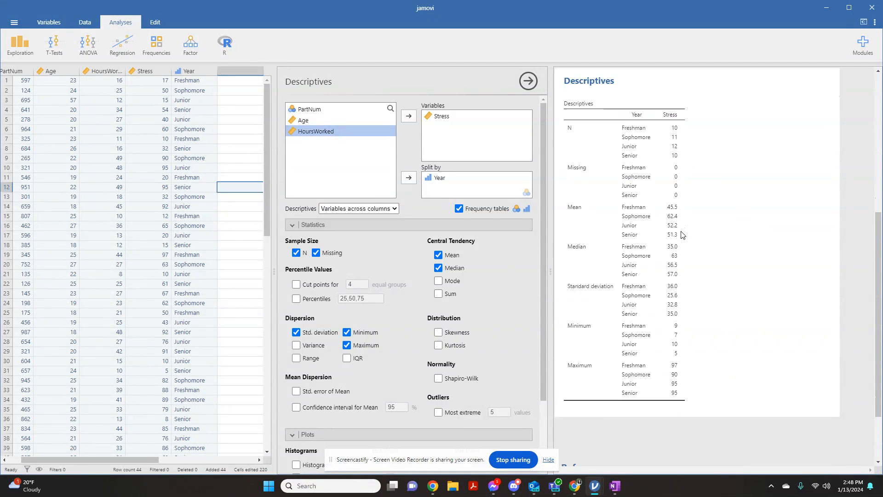
mouse_move(689, 282)
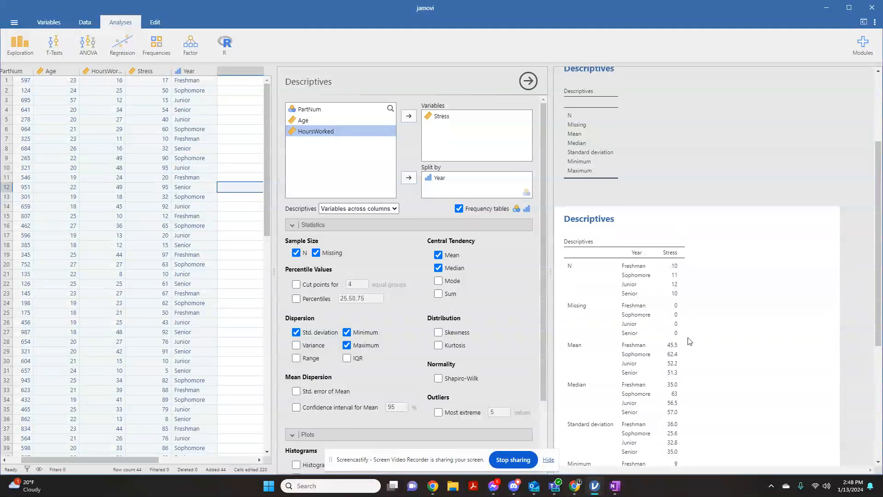
scroll("up", 3)
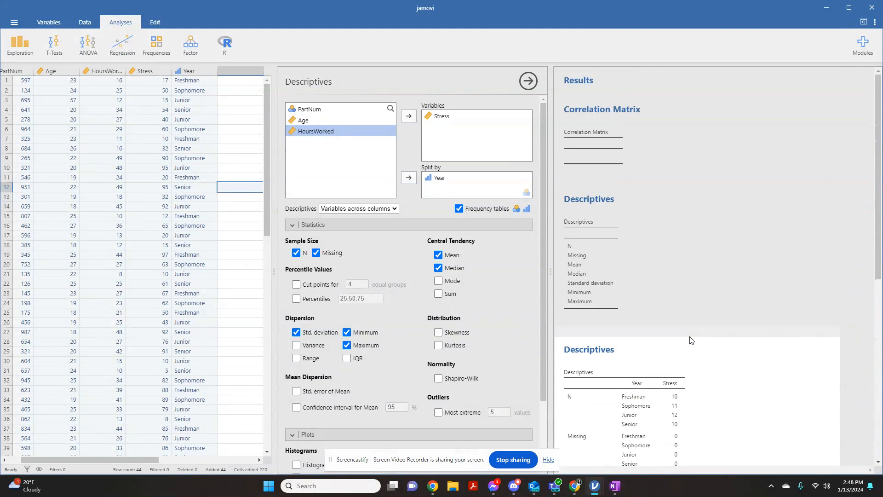
mouse_move(707, 232)
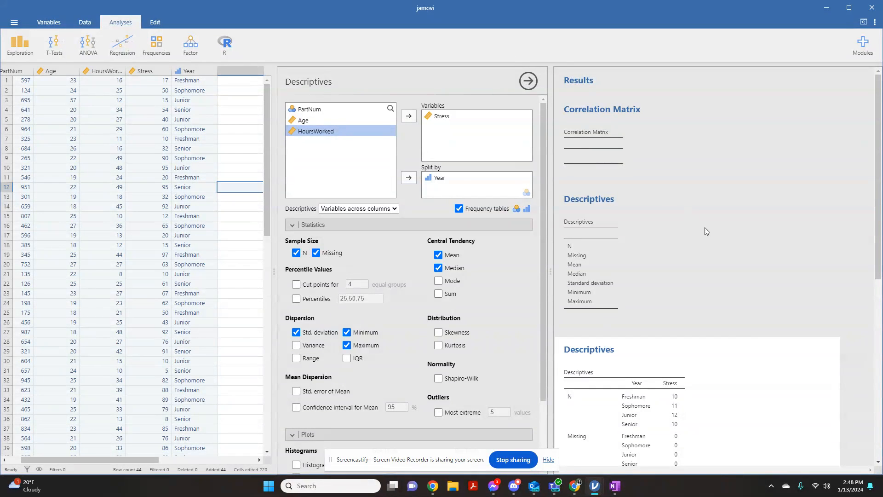